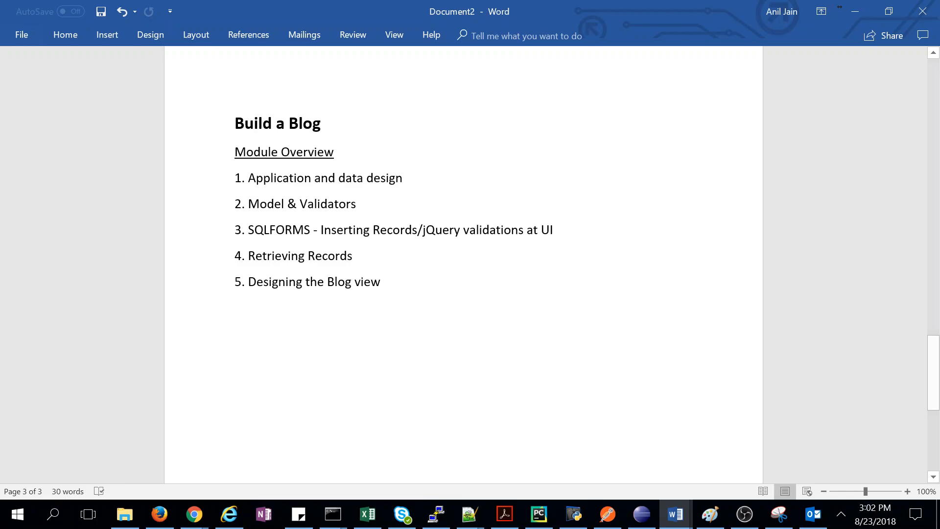
pyautogui.click(353, 256)
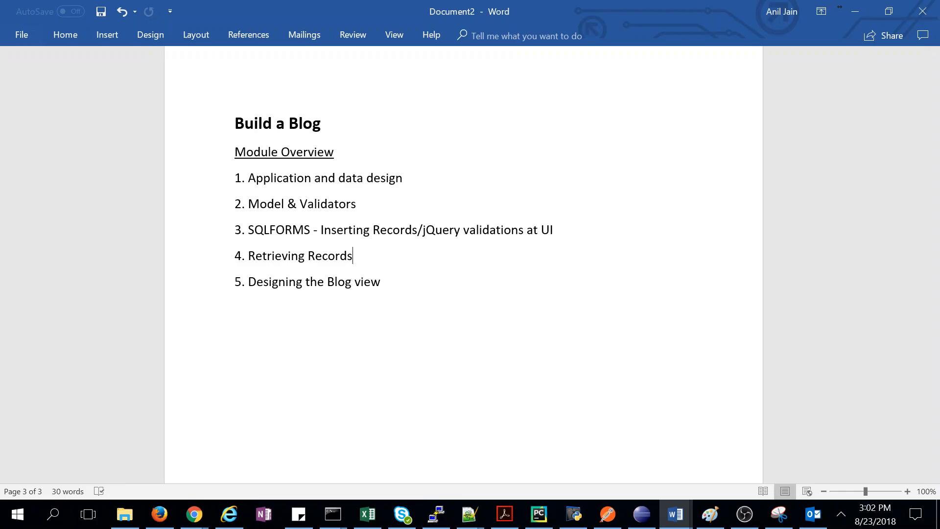